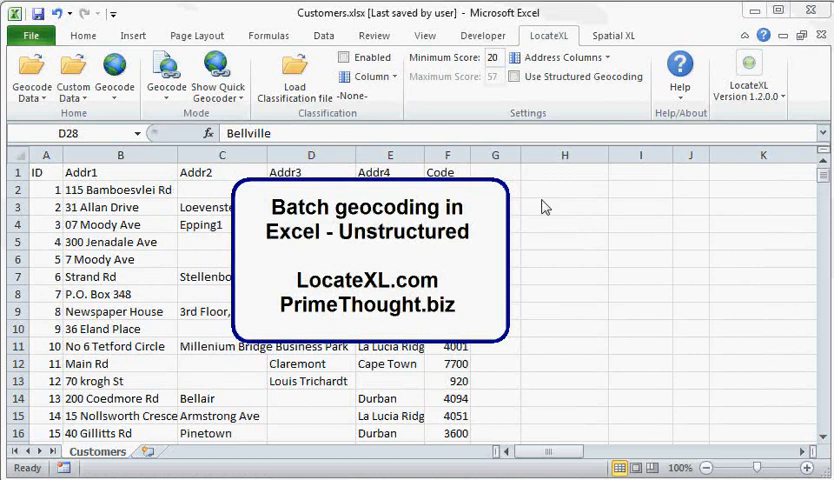
mouse_move(535, 300)
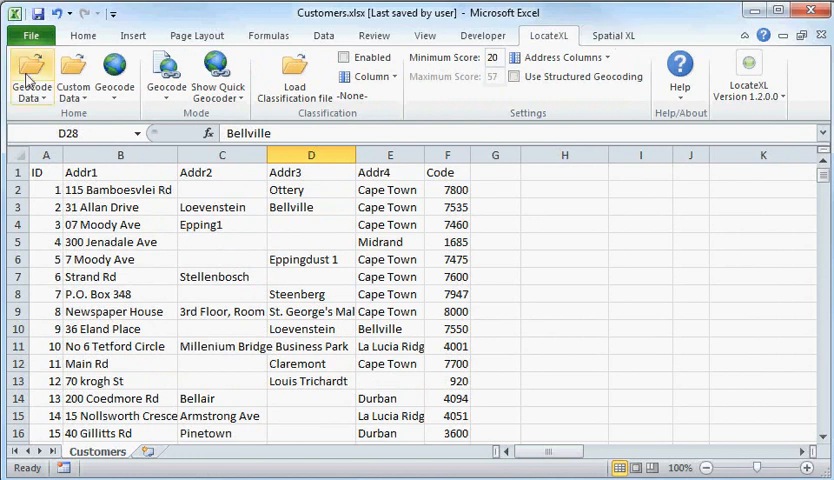
- Load the RSA-New.gcd geocode data file into LocateXL and confirm its version info
click(30, 75)
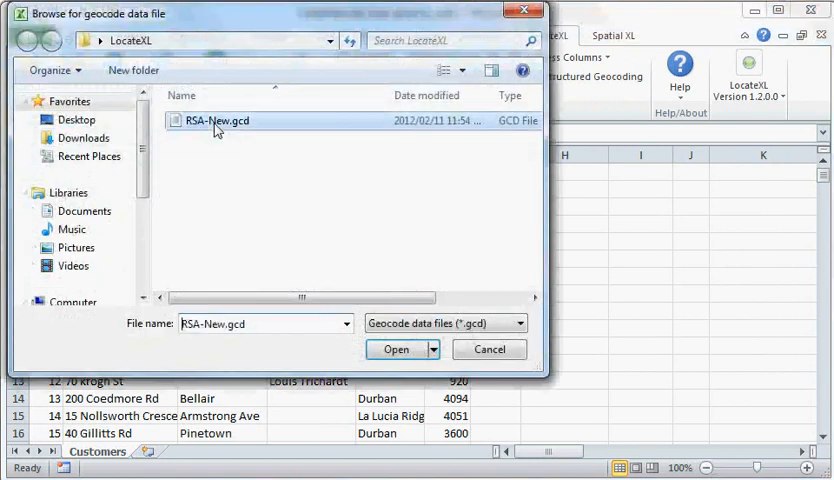
click(396, 349)
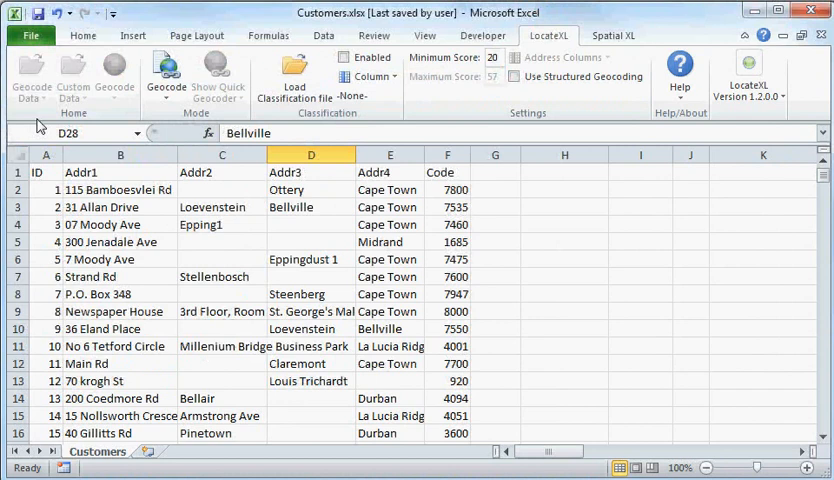
mouse_move(30, 78)
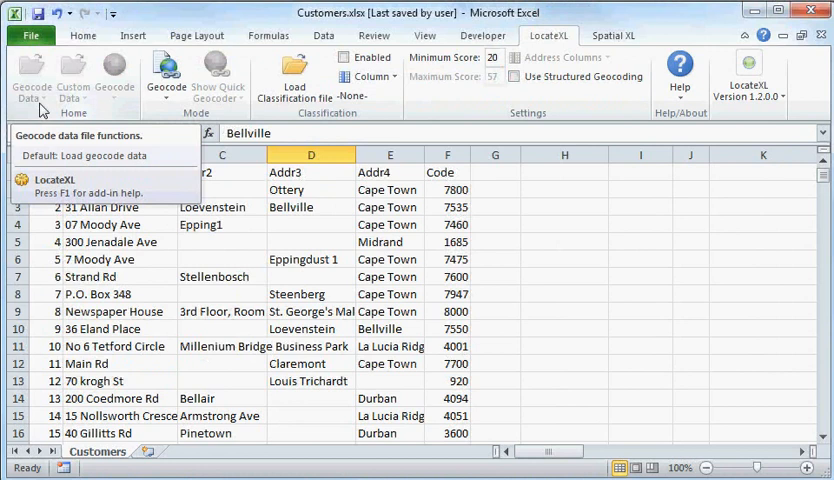
click(31, 75)
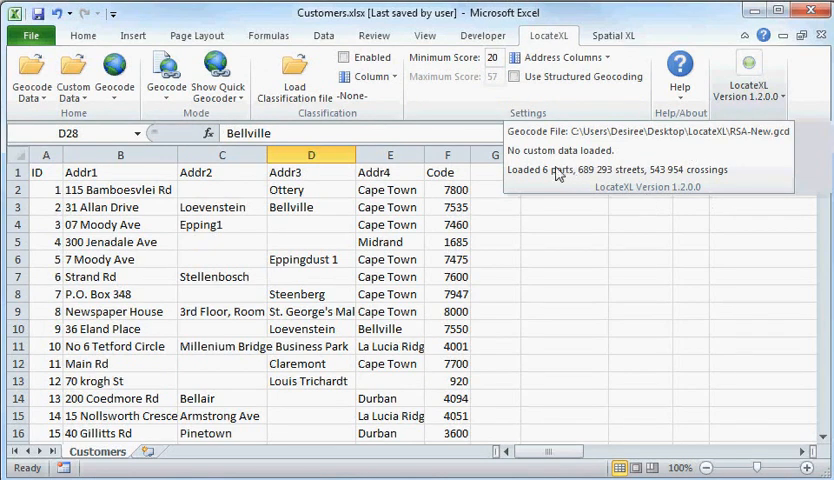
mouse_move(542, 221)
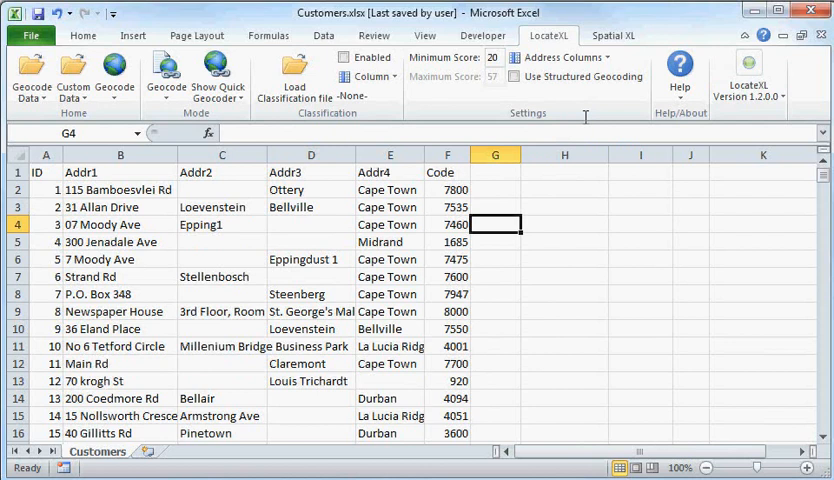
- Mark Addr1 and Addr2 as LocateXL address columns
click(557, 57)
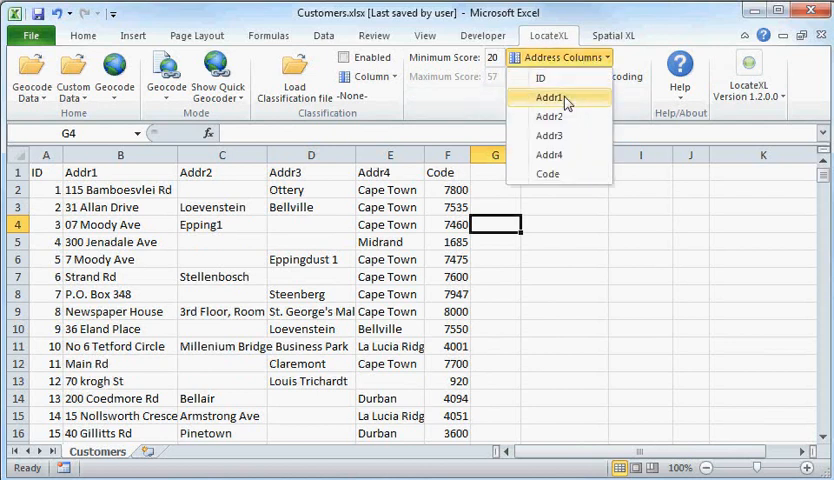
click(549, 97)
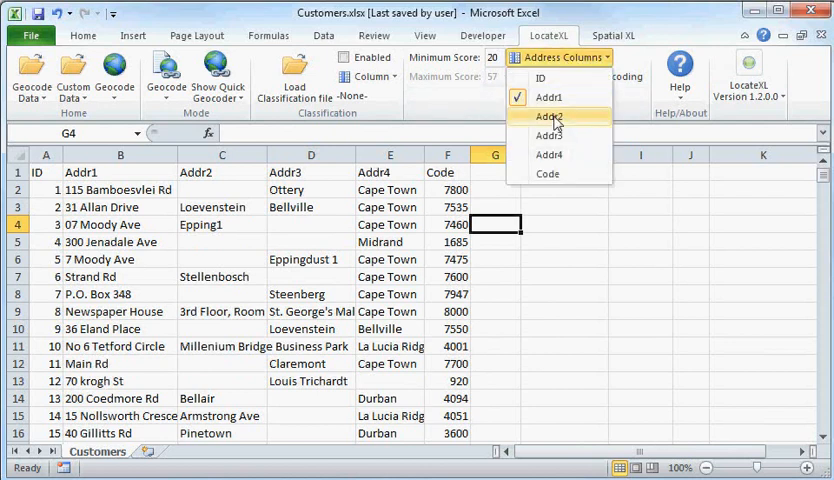
click(549, 116)
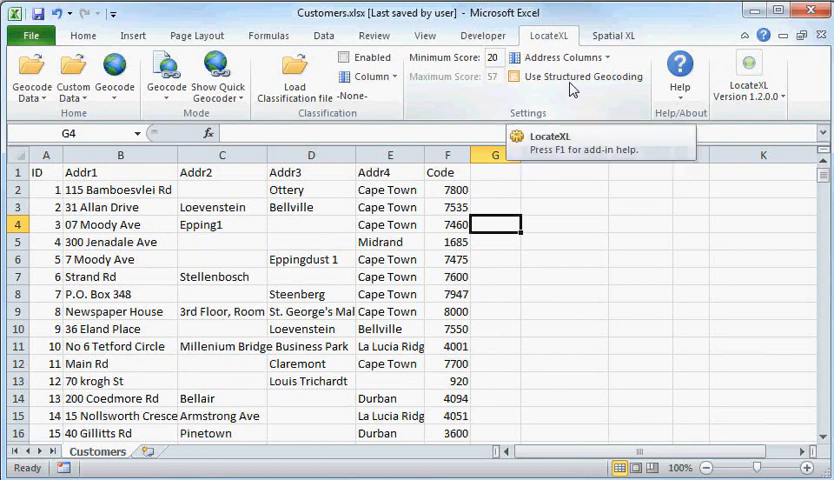
click(120, 189)
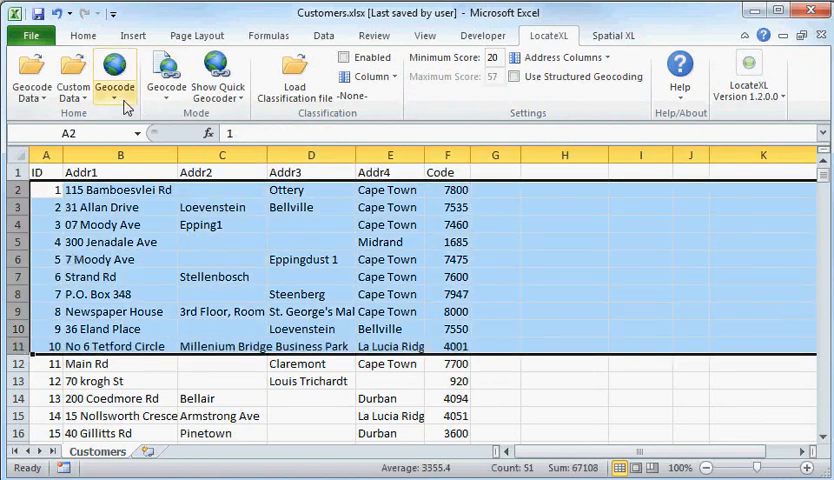
- Geocode customer rows 2–11, filling geocode number, road, road type and suburb columns
click(114, 75)
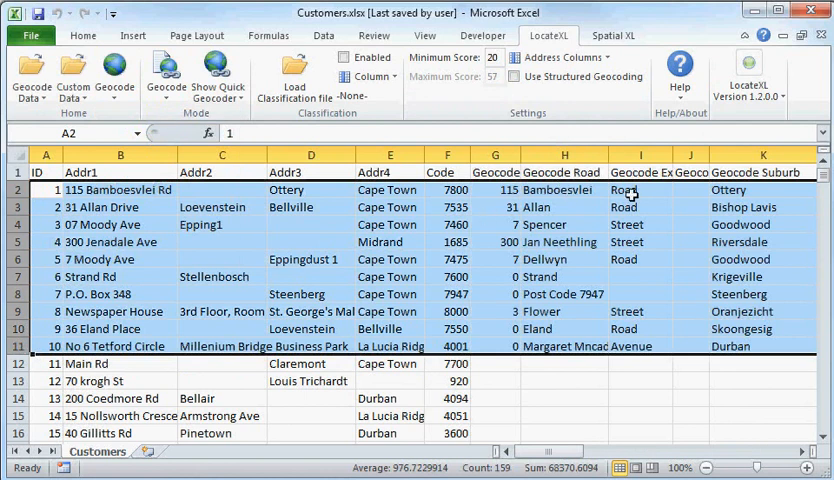
mouse_move(520, 362)
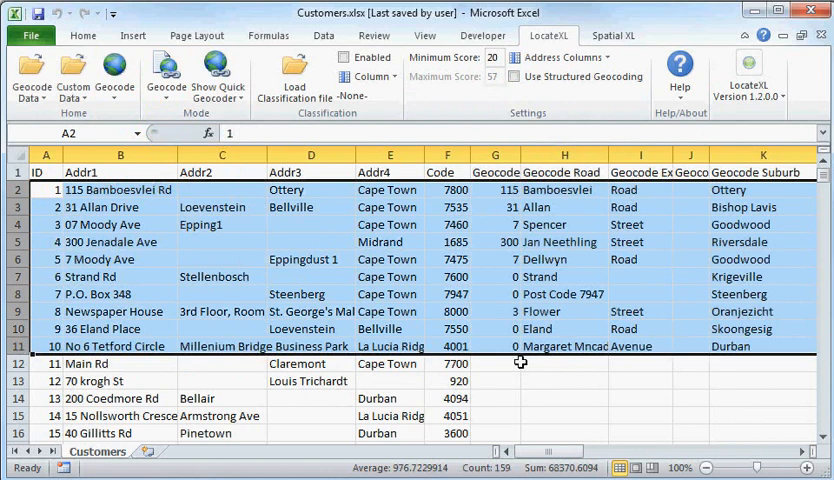
click(114, 75)
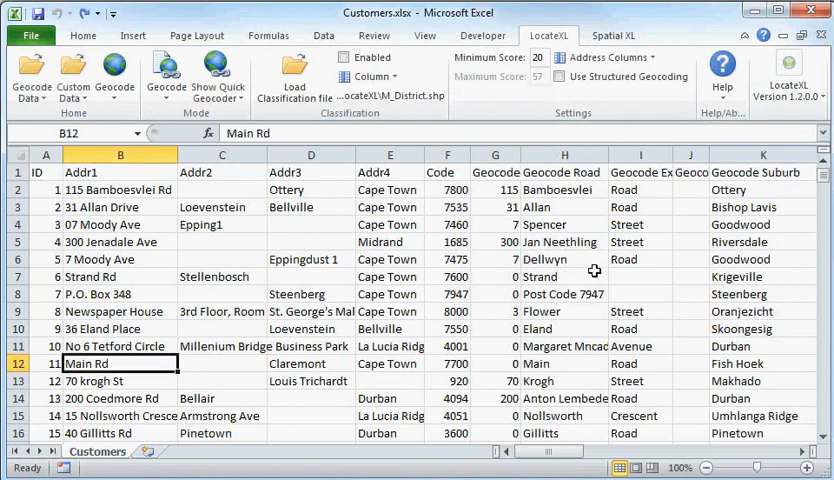
- Scroll the geocoded rows and select the P.O. Box customer matched only by post code
scroll(down, 3)
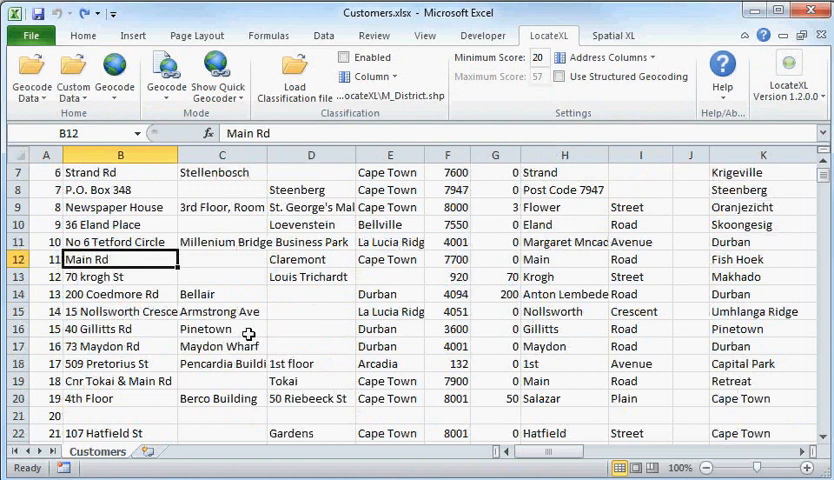
scroll(down, 3)
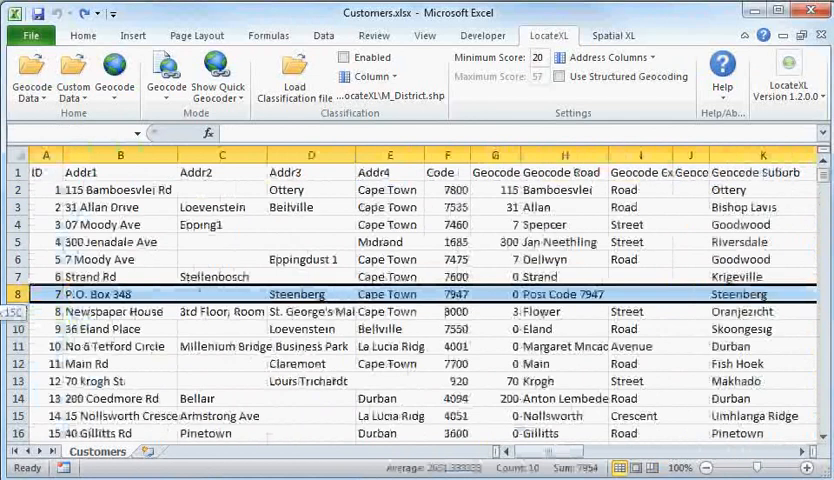
click(564, 293)
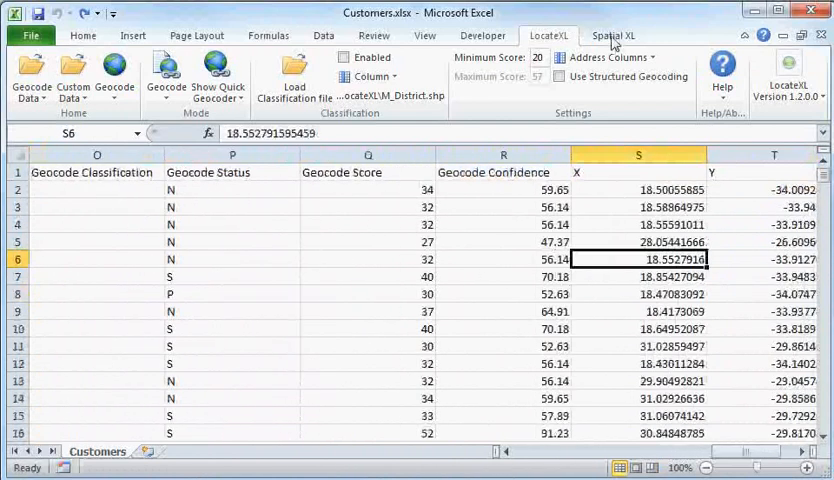
- Open the SpatialXL map pane and apply the GCS_WGS_1984 projection
click(613, 35)
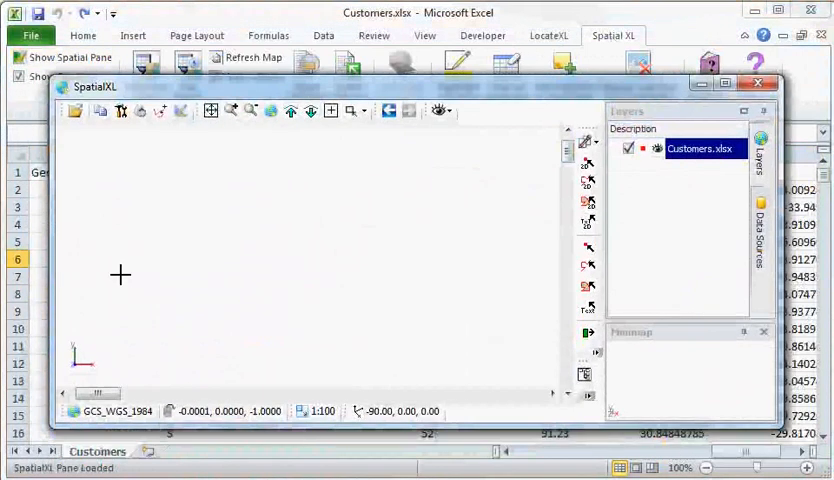
mouse_move(113, 411)
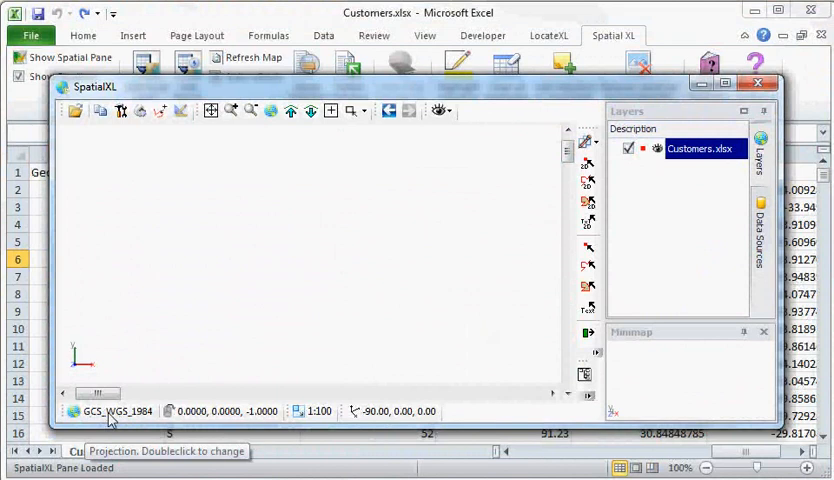
double_click(120, 411)
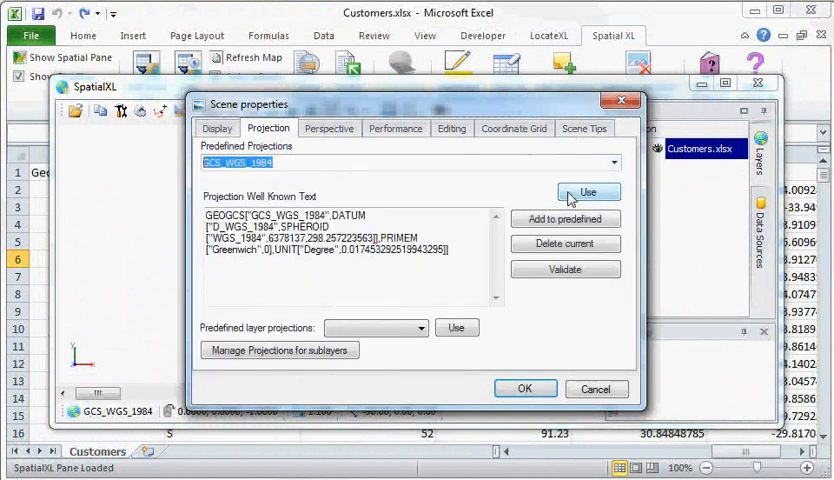
click(525, 388)
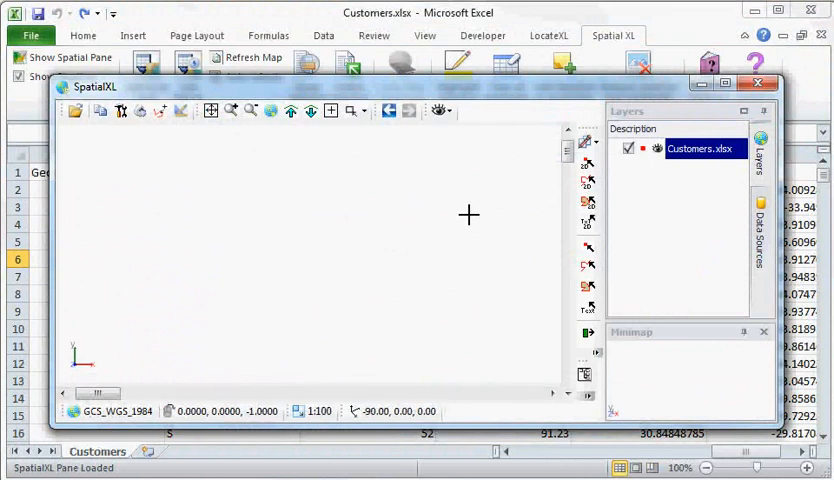
- Add a Bing Maps satellite layer to the map, then hide the map pane
right_click(705, 148)
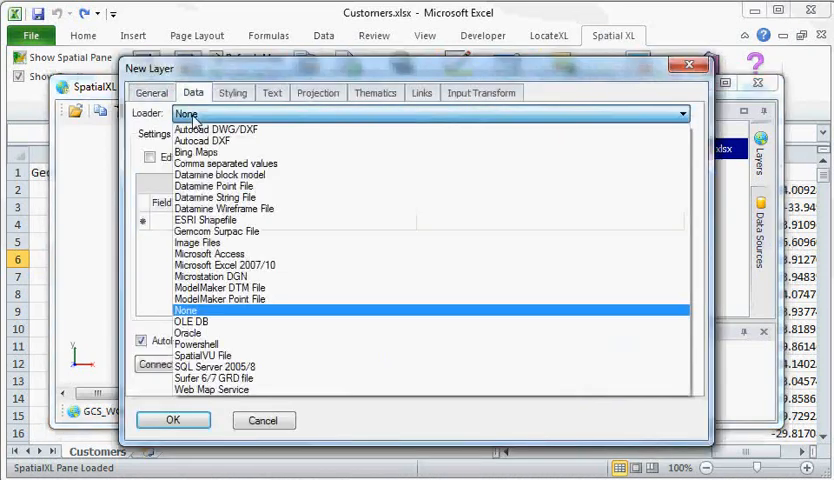
click(202, 151)
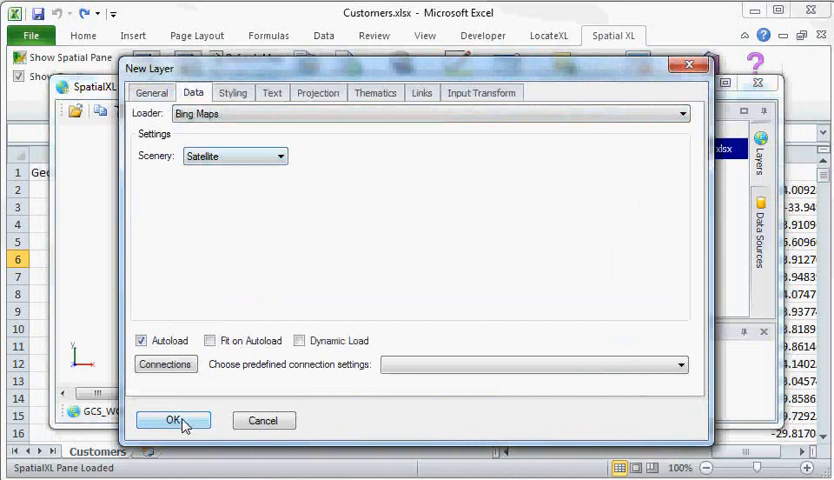
click(172, 420)
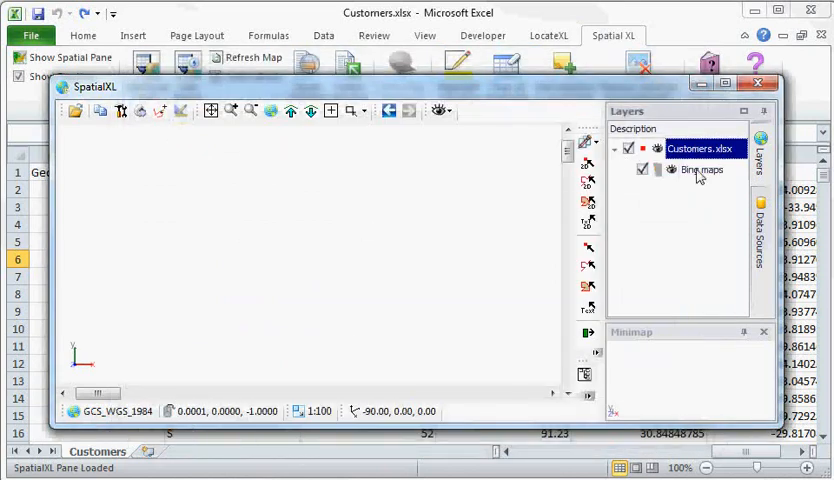
right_click(700, 169)
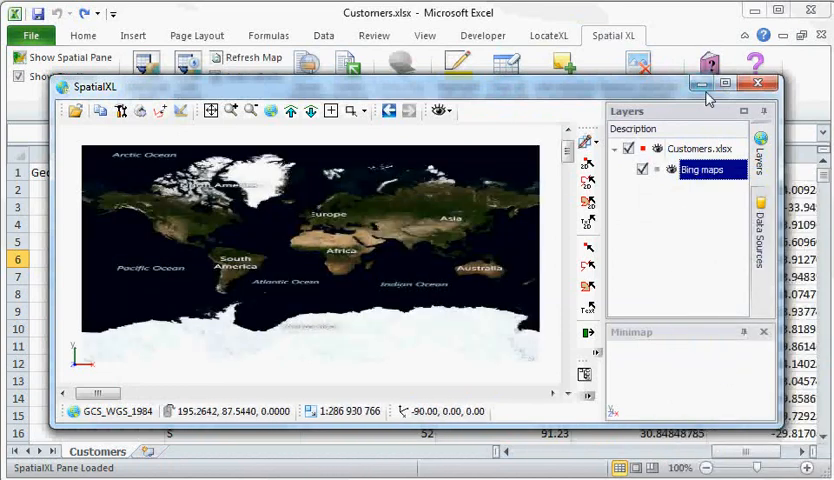
click(758, 82)
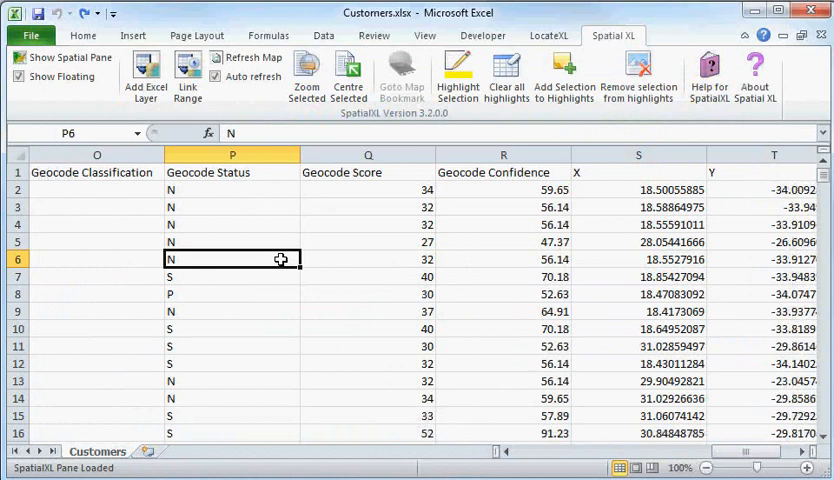
- Add the customer sheet as a blue Excel point layer and show it on the map
right_click(638, 259)
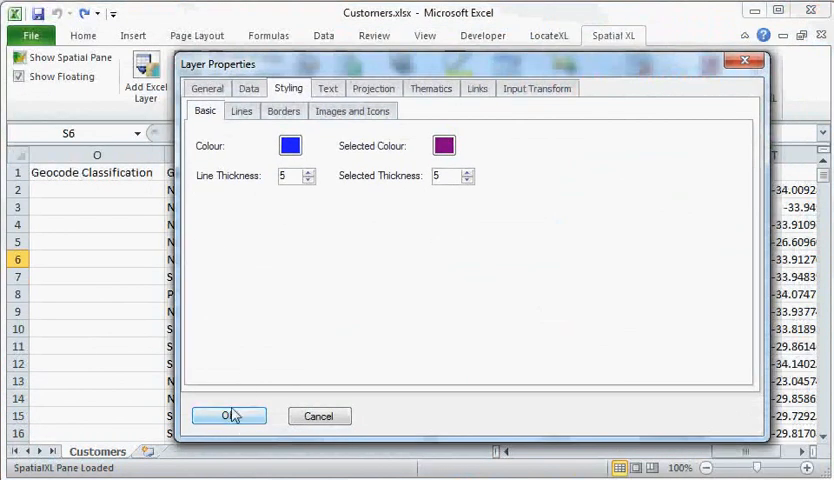
click(229, 416)
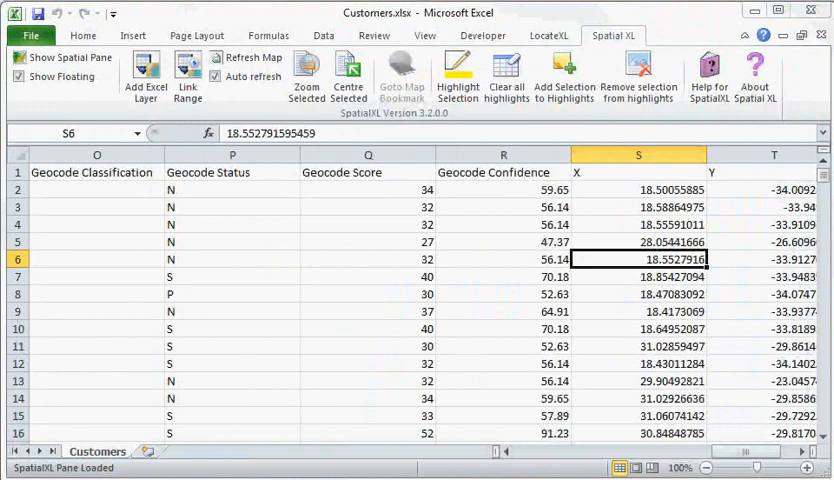
click(401, 77)
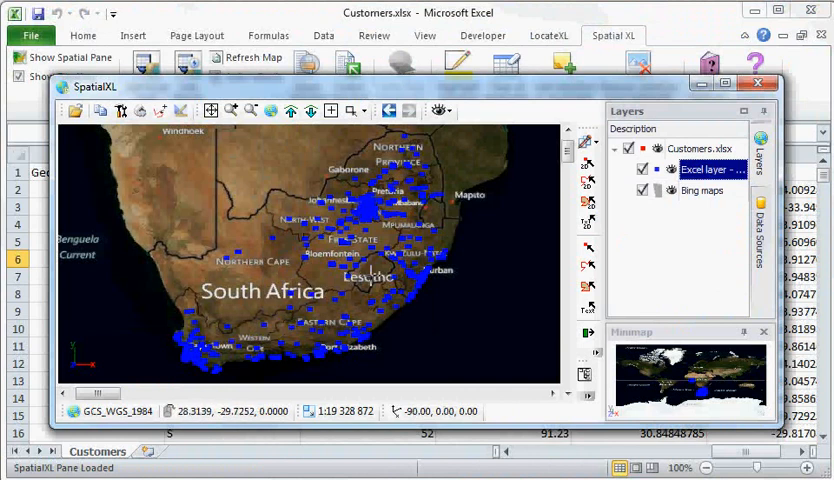
mouse_move(414, 183)
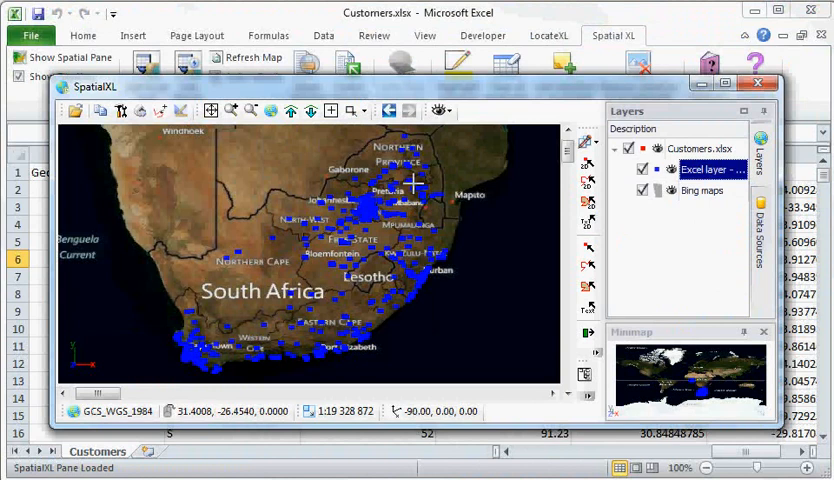
mouse_move(283, 315)
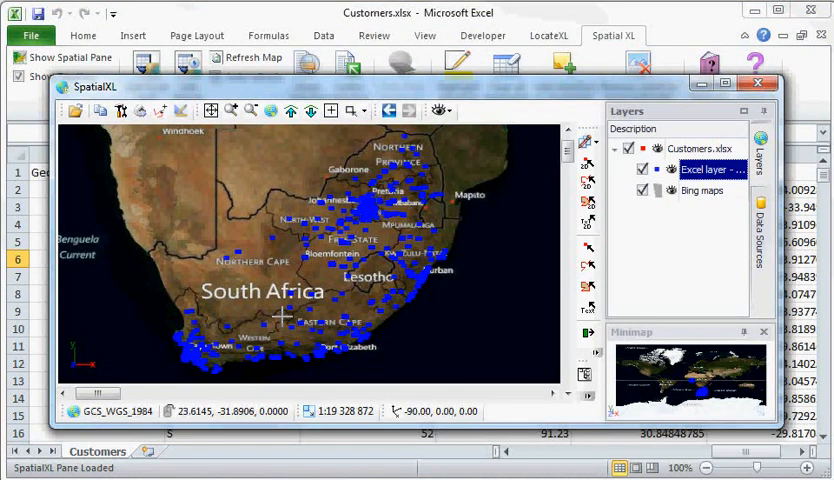
mouse_move(355, 213)
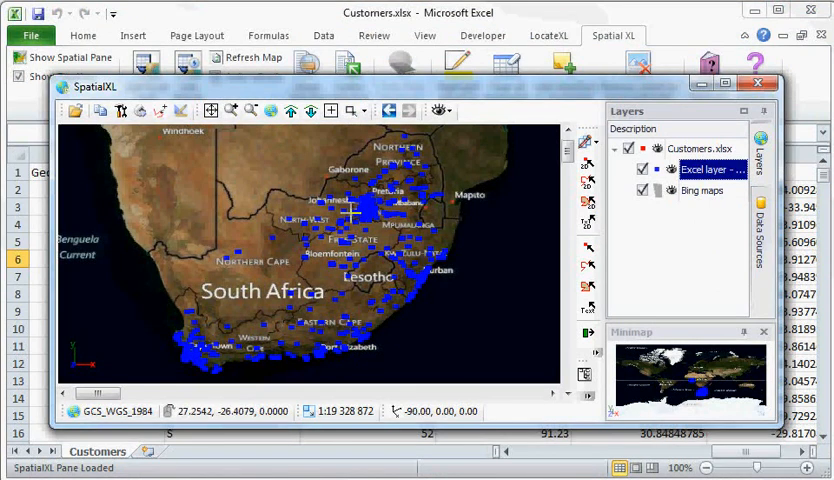